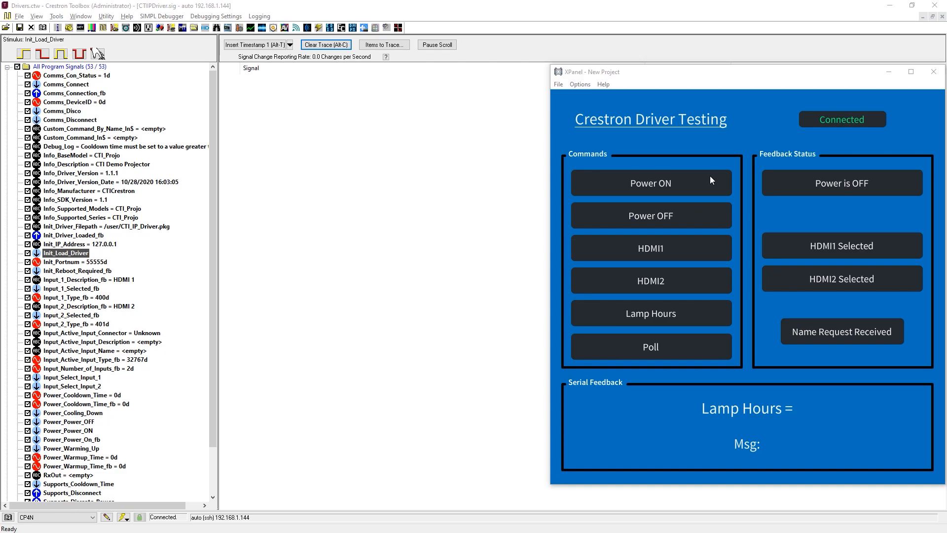
# Send Power ON, Power OFF, Power ON, HDMI1 twice, then Power OFF from the XPanel.
pyautogui.click(650, 183)
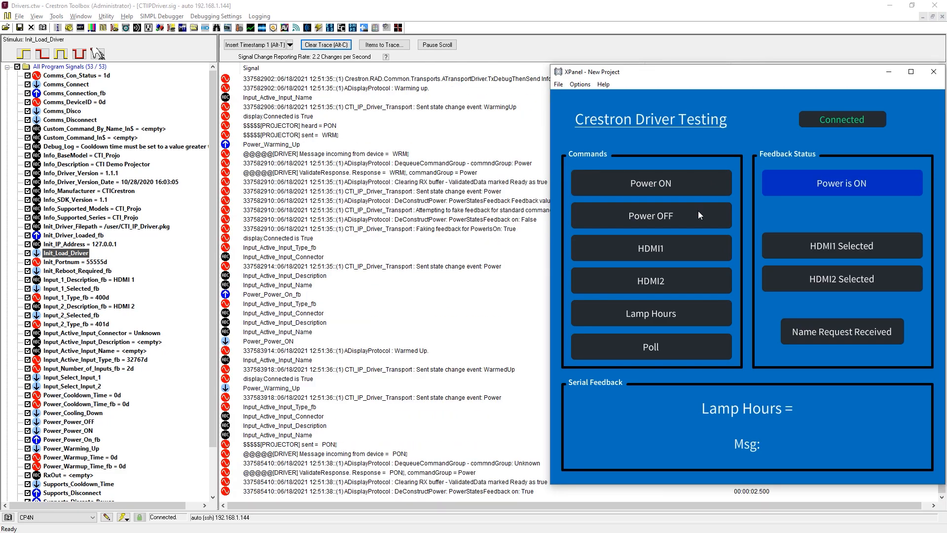
pyautogui.click(650, 215)
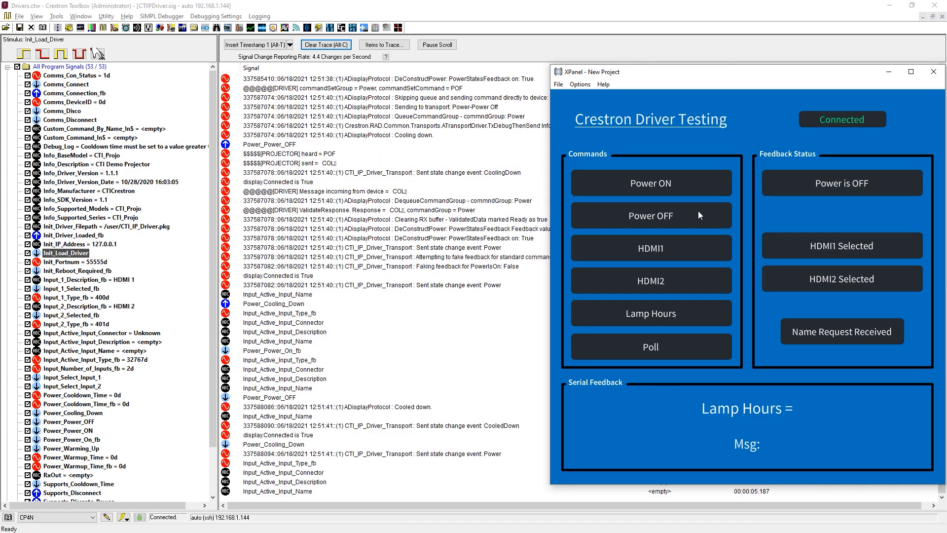
pyautogui.click(650, 183)
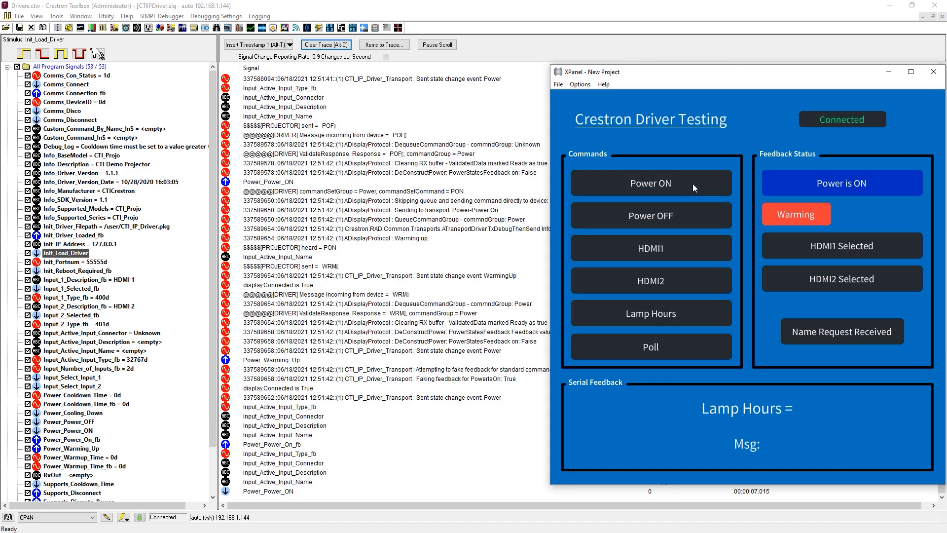
pyautogui.click(650, 248)
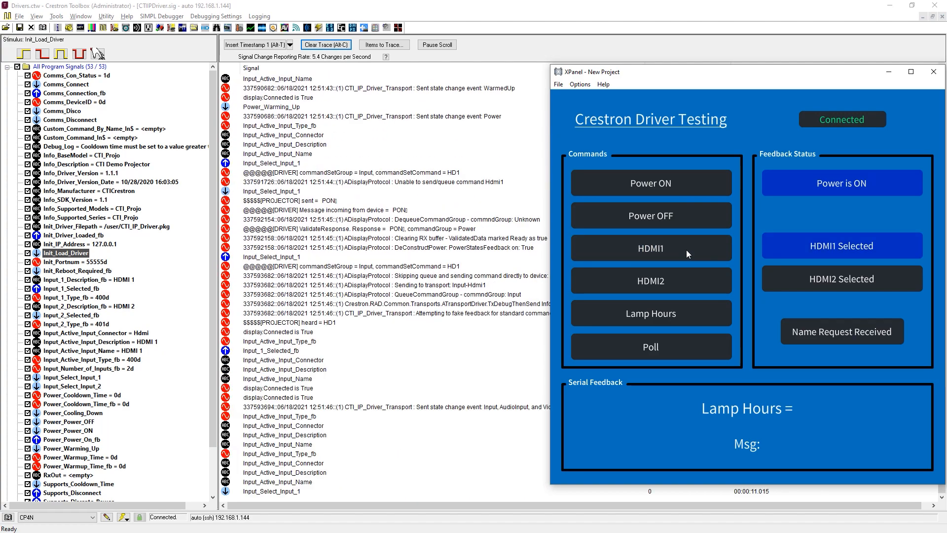
pyautogui.click(650, 247)
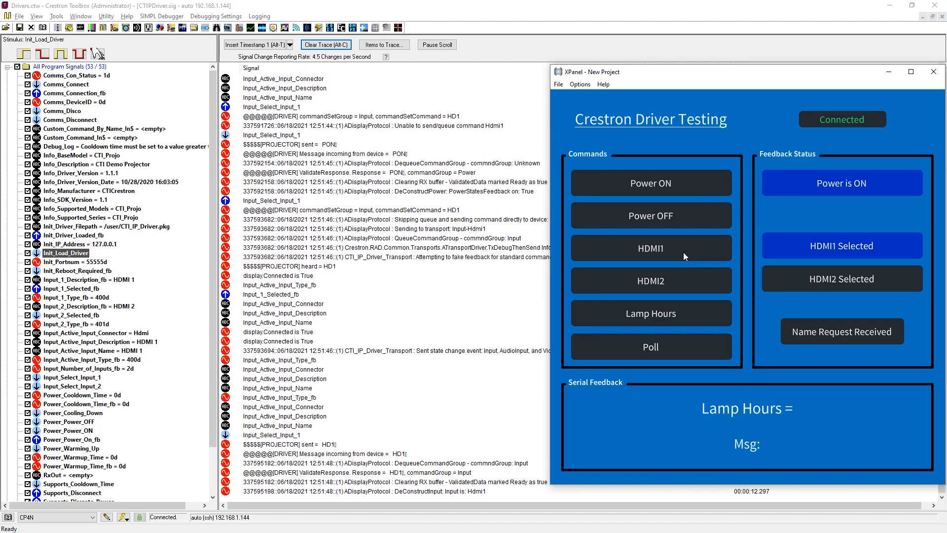
pyautogui.click(650, 215)
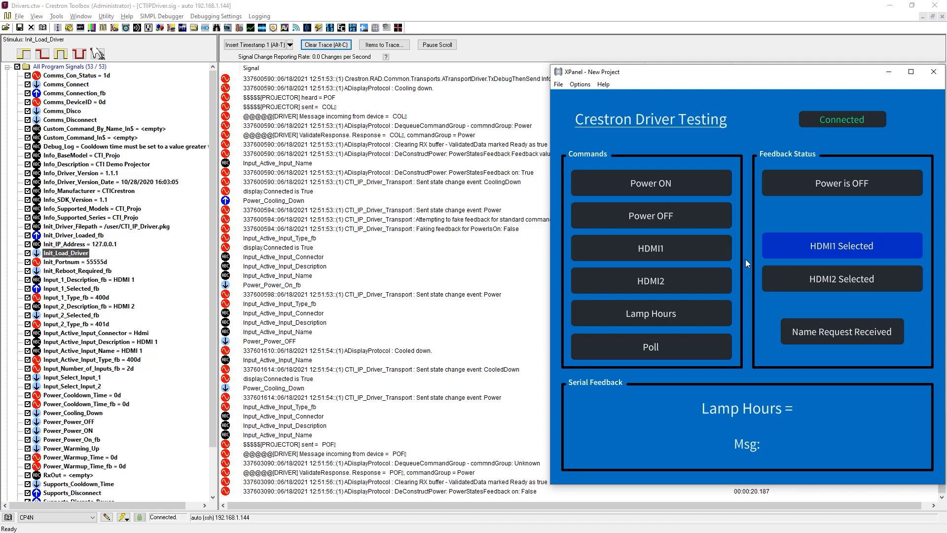
pyautogui.moveTo(694, 301)
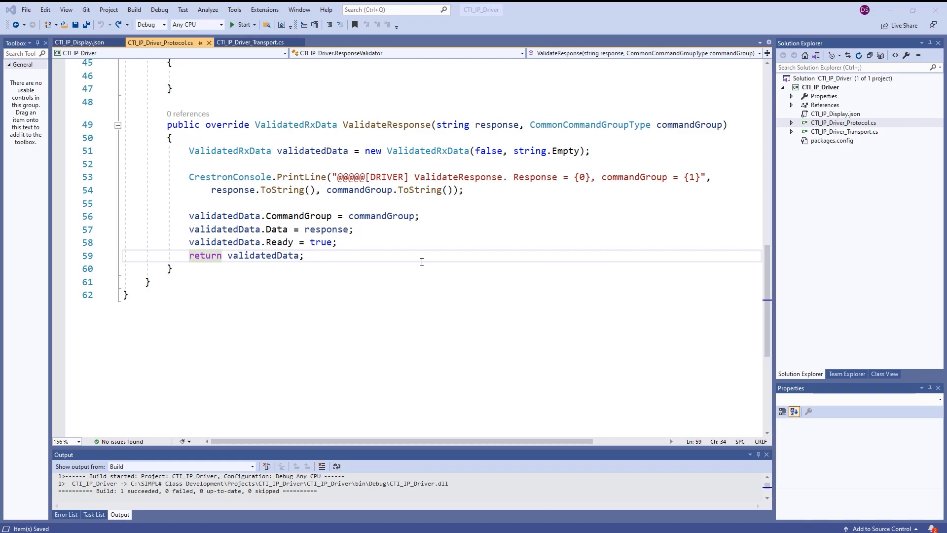
# Add inHeader/inDelim constants and return base.ValidateResponse(response) when data is incomplete.
pyautogui.press('enter')
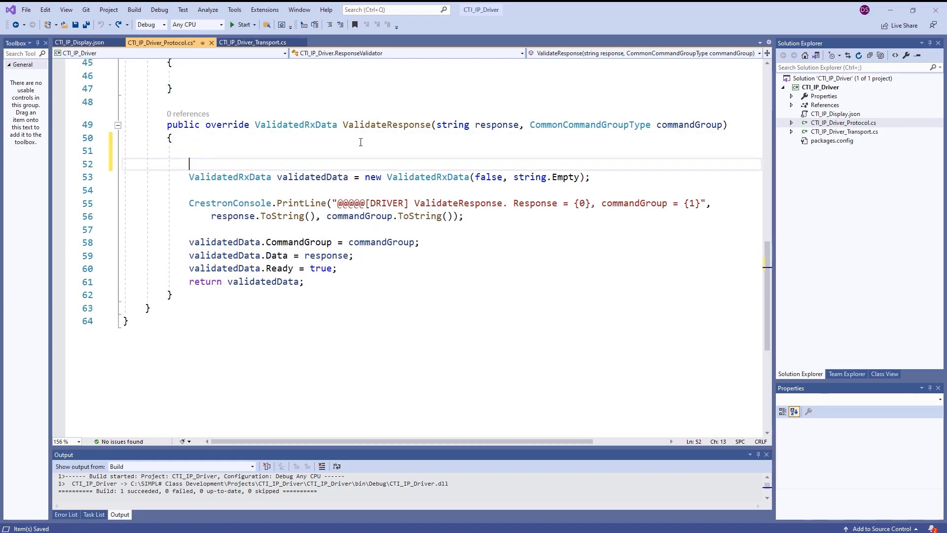
pyautogui.write('const string inHeader = "";')
pyautogui.write('const string inDelim = "\\x03";')
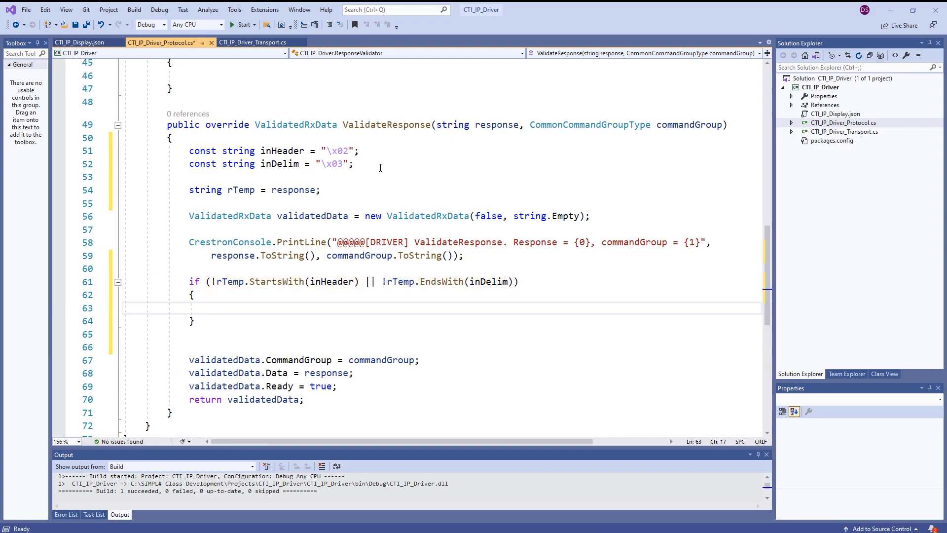
pyautogui.write('// Should the incoming data not be complete, return a base call to continue gathering responses')
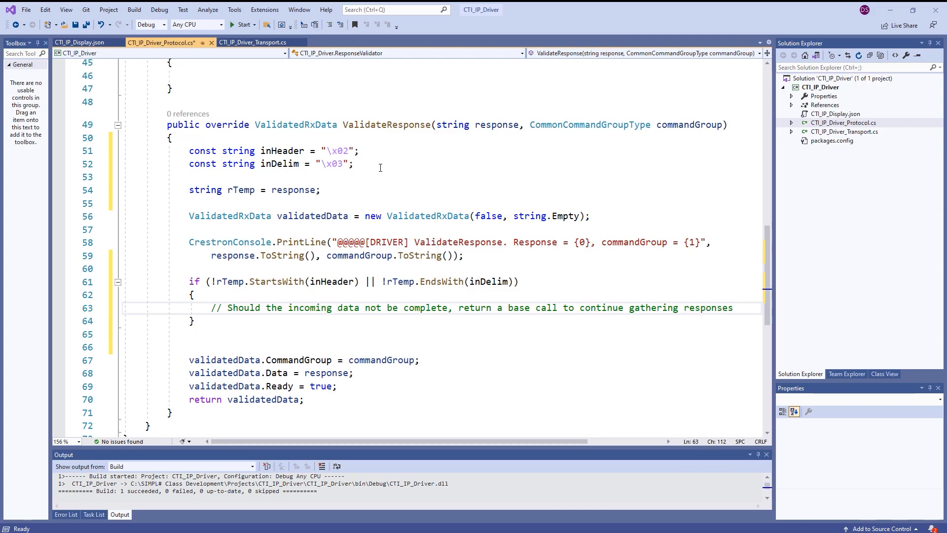
pyautogui.write('return base.ValidateResponse(response, commandGroup);')
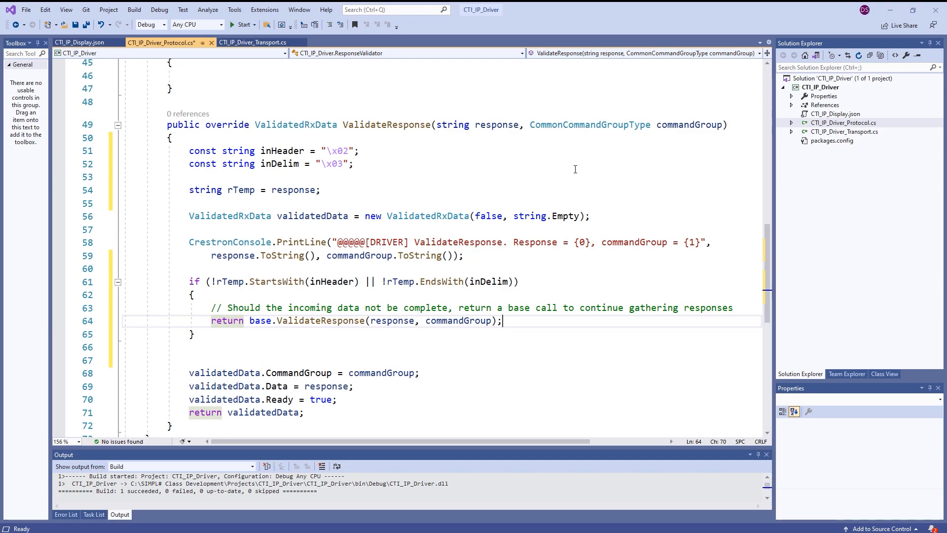
# Strip inHeader and inDelim from rTemp and set validatedData.Data to rTemp.
pyautogui.scroll(-3)
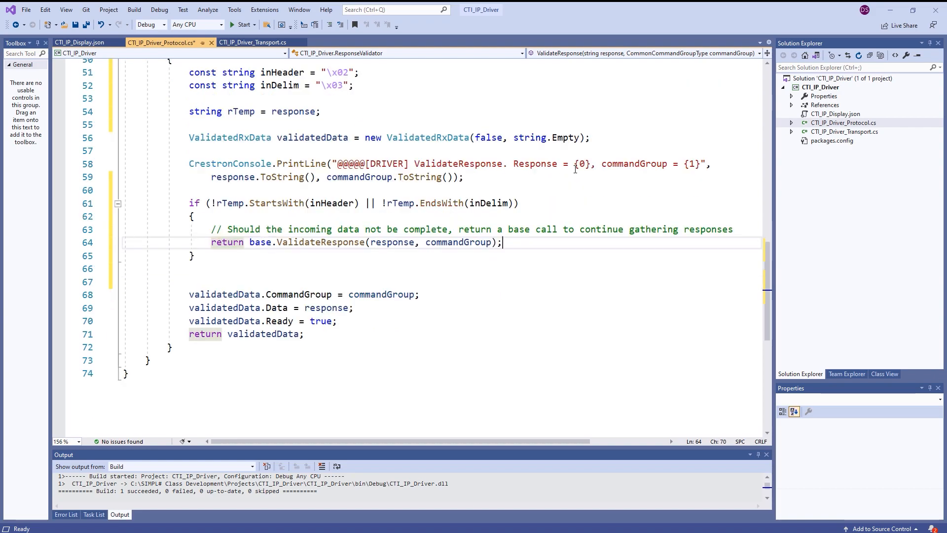
pyautogui.write('rTemp =')
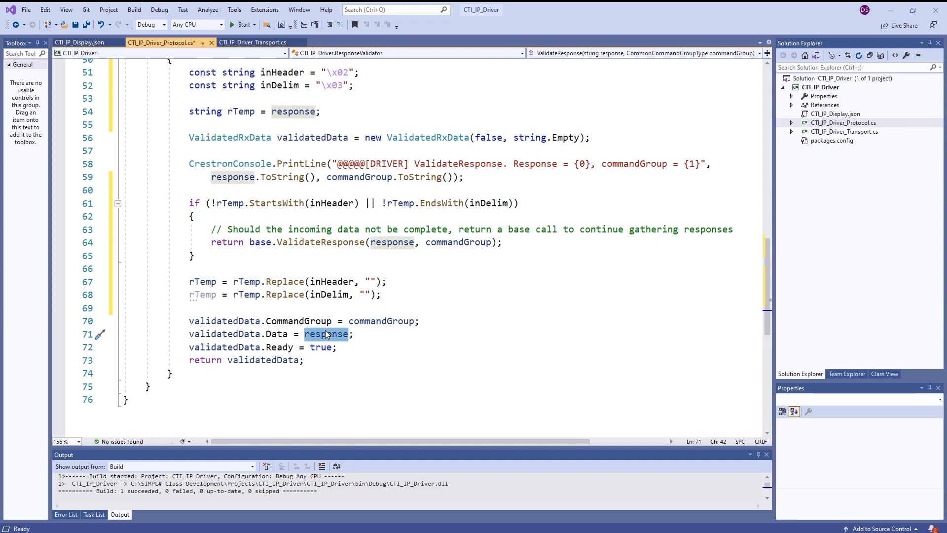
pyautogui.write('rTemp')
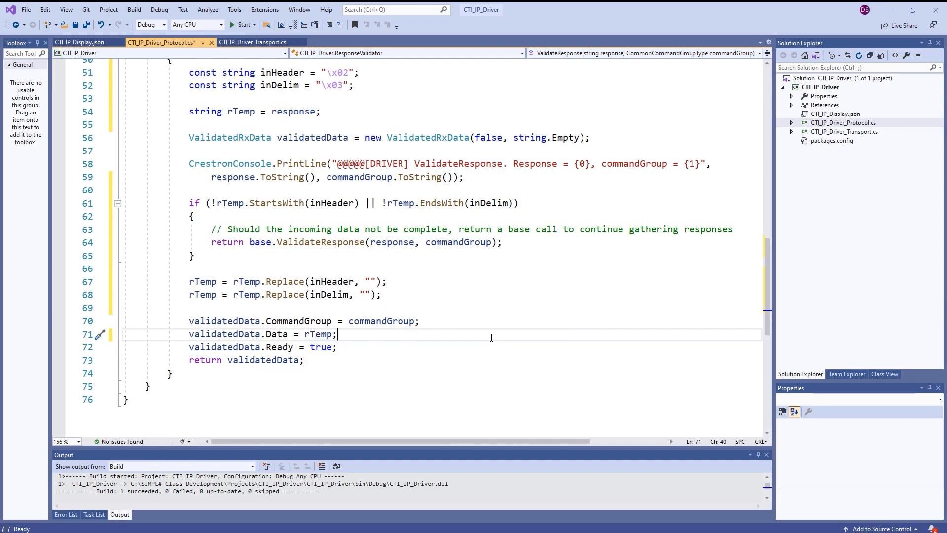
pyautogui.moveTo(428, 321)
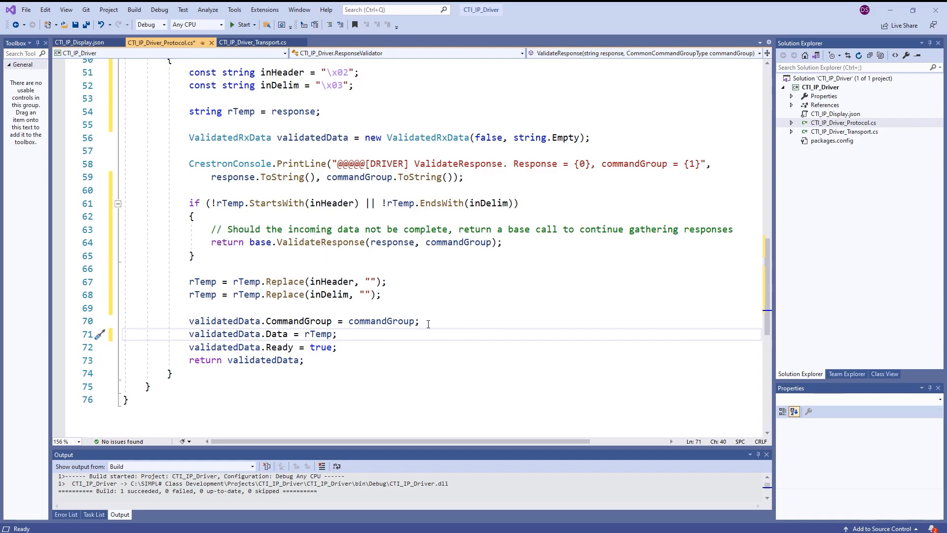
pyautogui.click(339, 333)
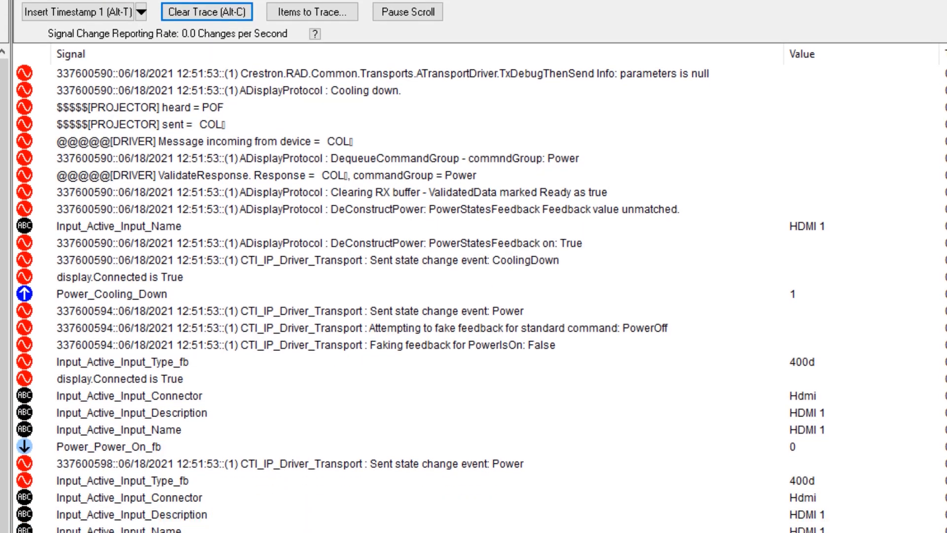
# Scroll through the ValidateResponse code after reviewing the trace.
pyautogui.scroll(-3)
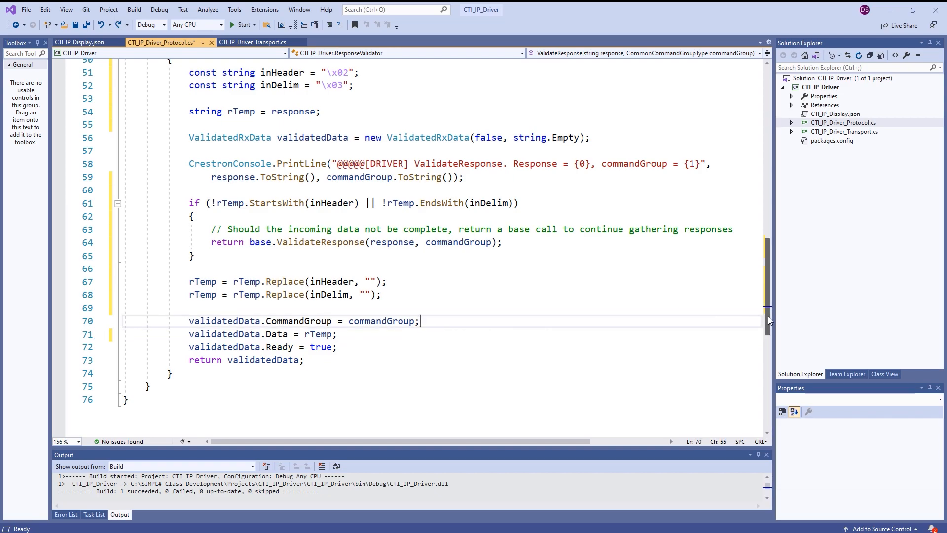
# Insert a DeConstructPower override after PrepareStringThenSend via 'protected override de' completion.
pyautogui.scroll(3)
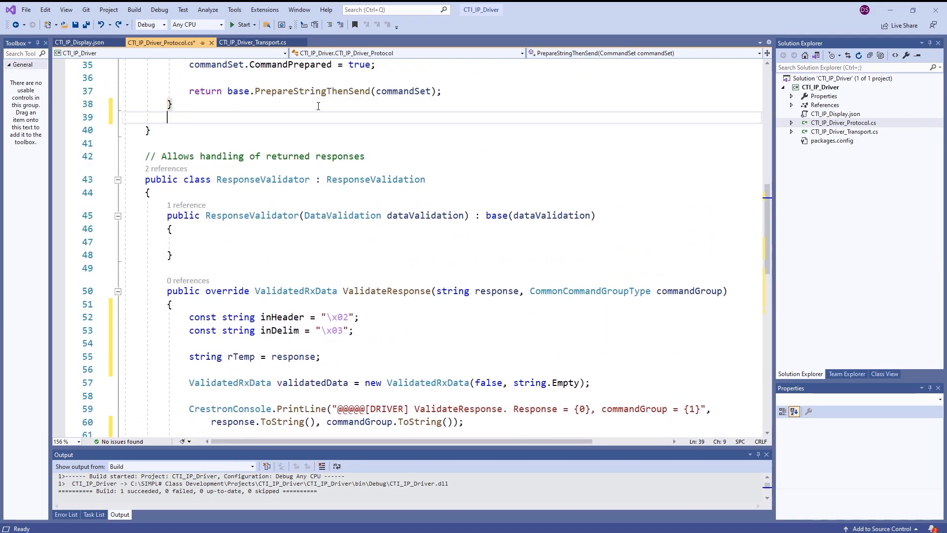
pyautogui.press('Enter')
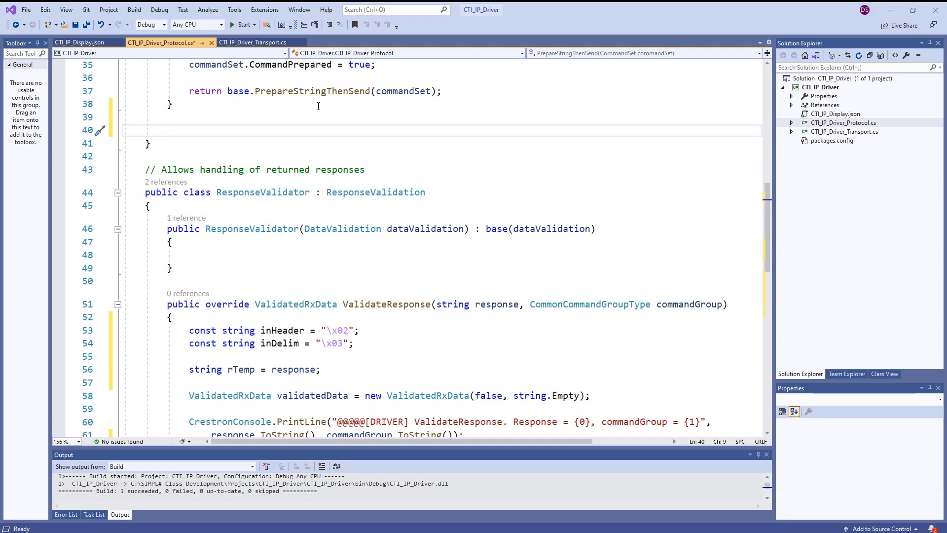
pyautogui.write('protected override de')
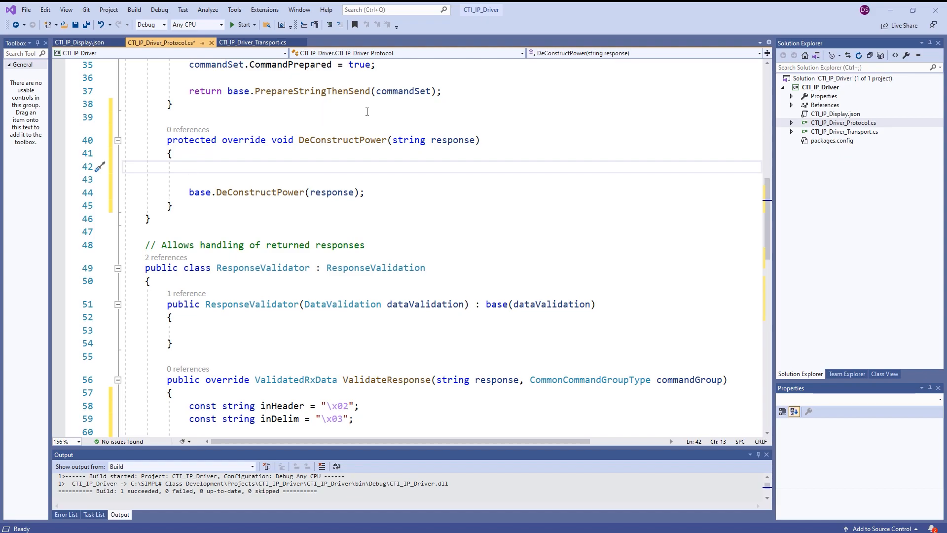
pyautogui.scroll(3)
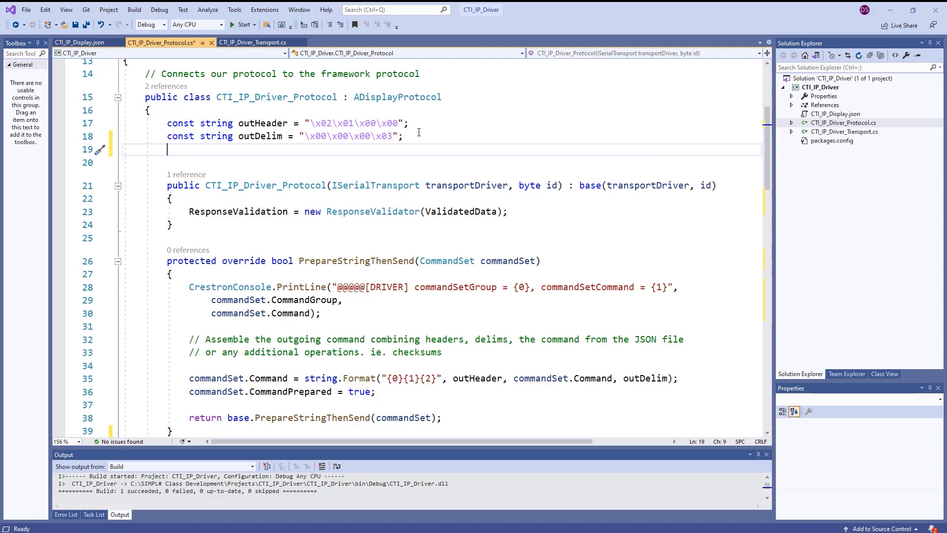
# Declare _powerOnResponse, _powerOffResponse "POF", _warmingUpResponse and _coolDownResponse "COL" constants.
pyautogui.write('const string _powerOnResponse = "PON";')
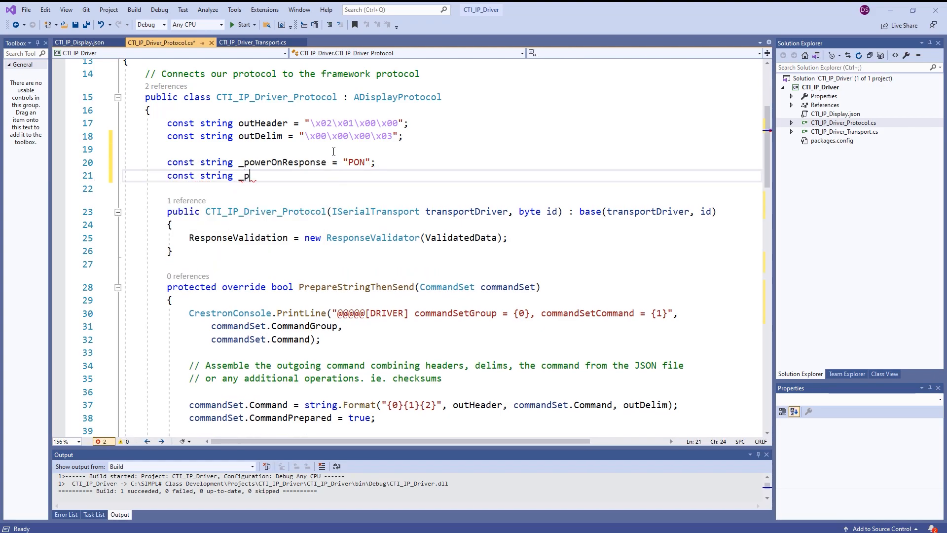
pyautogui.write('owerOffResponse = "POF";')
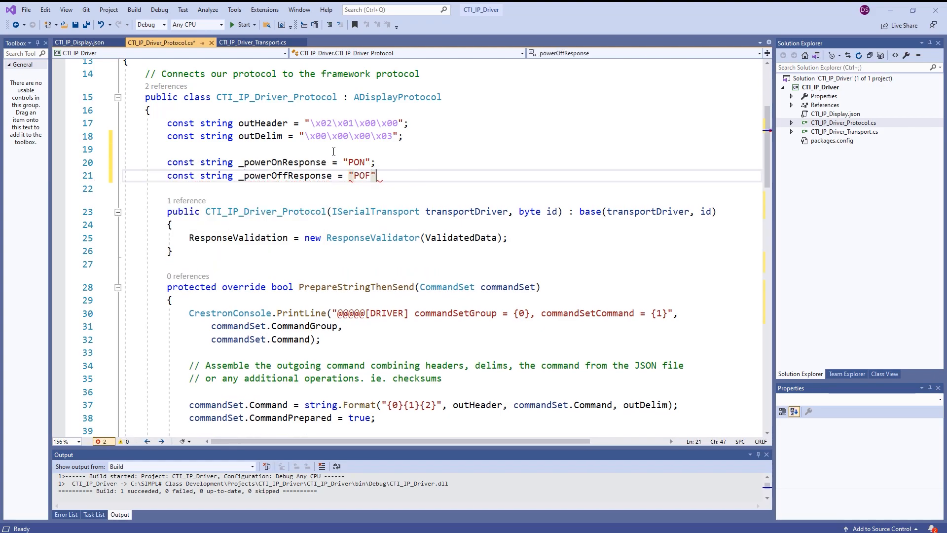
pyautogui.write('const string _warmingUpResponse = "WRM";')
pyautogui.write('const string _coolDow')
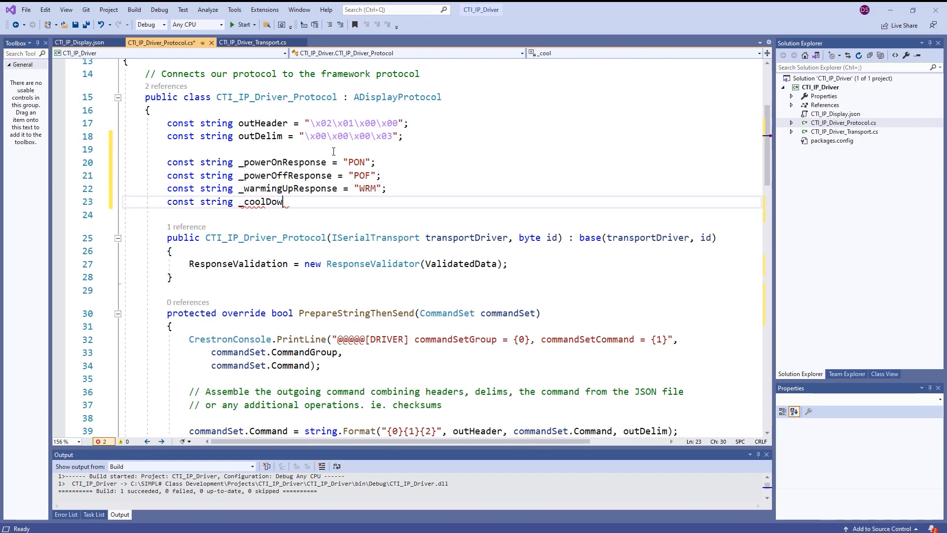
pyautogui.write('nResponse = "COL";')
pyautogui.write('case')
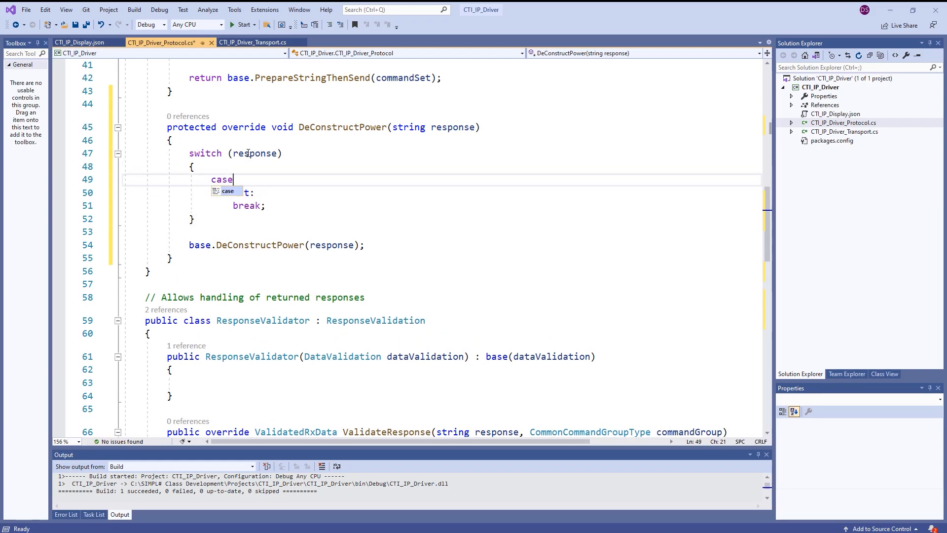
# Add power response case labels and a CrestronConsole.PrintLine call inside DeConstructPower.
pyautogui.write('_powerOnResponse:')
pyautogui.write('case _coolDownResponse:')
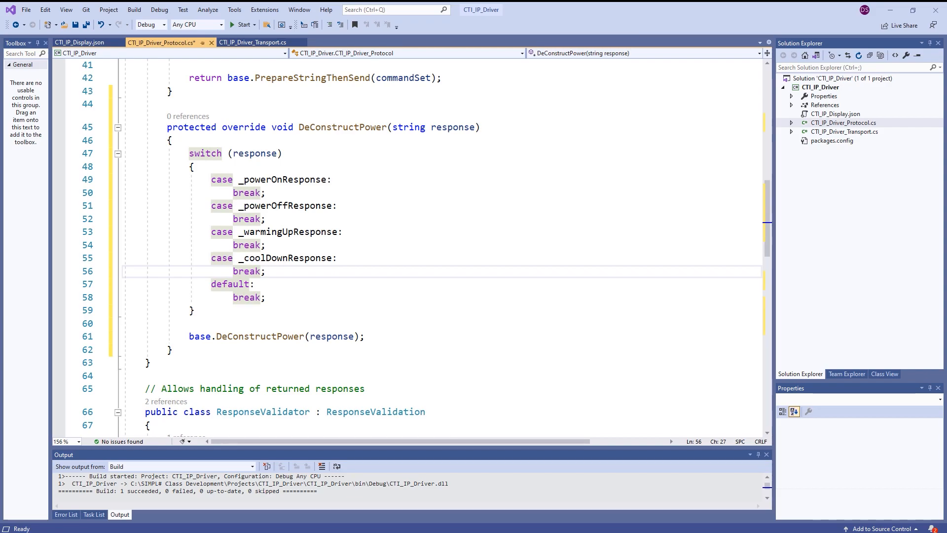
pyautogui.click(266, 271)
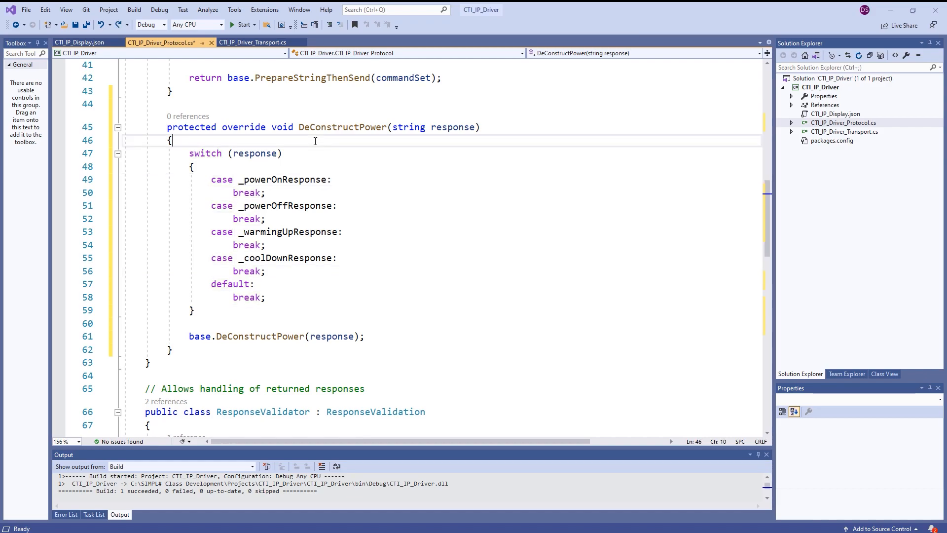
pyautogui.write('CrestronConsole.PrintLine();')
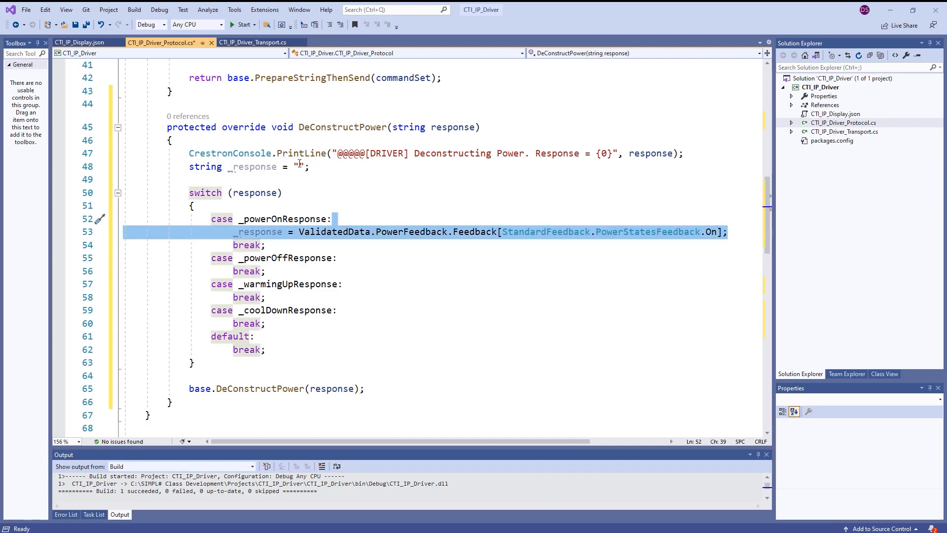
# Assign _response PowerStatesFeedback values per case, Off for power off, and select the base call argument.
pyautogui.write('_response = ValidatedData.PowerFeedback.Feedback[StandardFeedback.PowerStatesFeedback.On];')
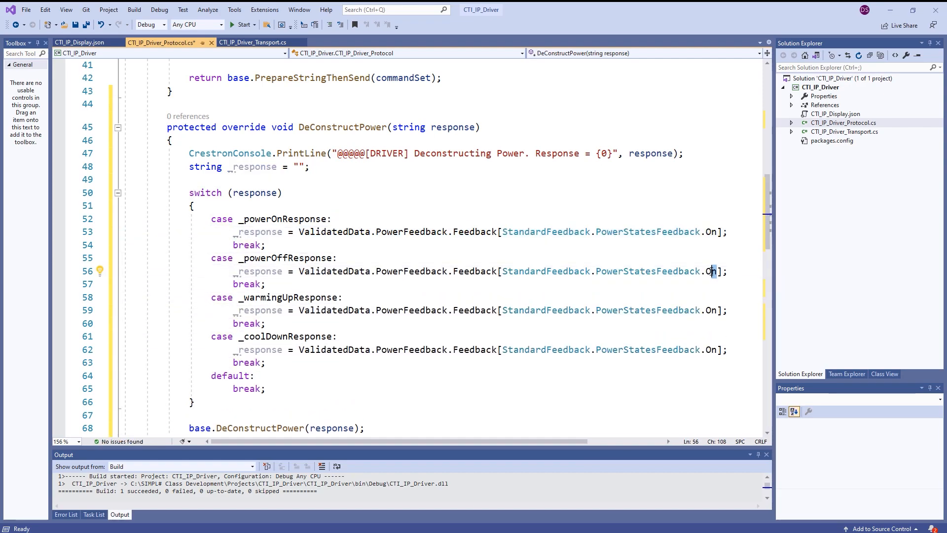
pyautogui.write('ff')
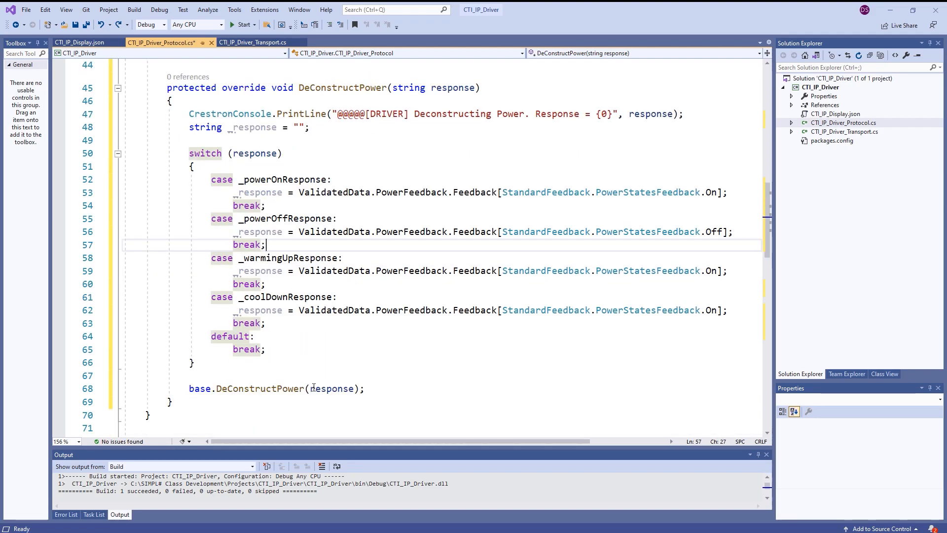
pyautogui.click(312, 388)
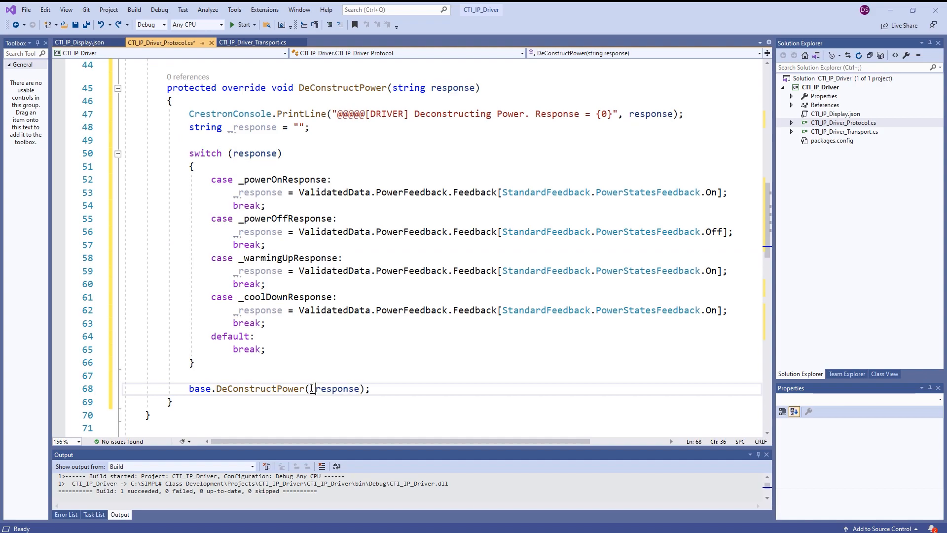
pyautogui.doubleClick(336, 388)
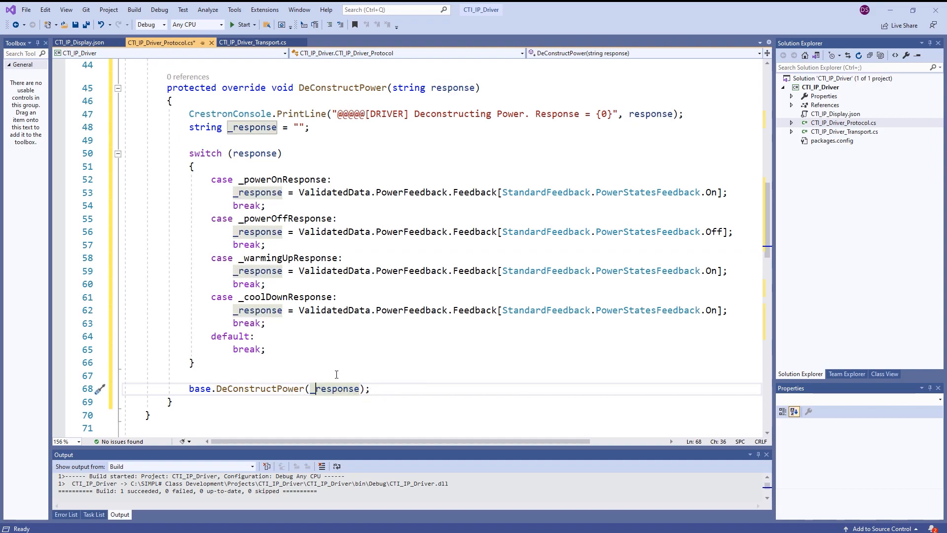